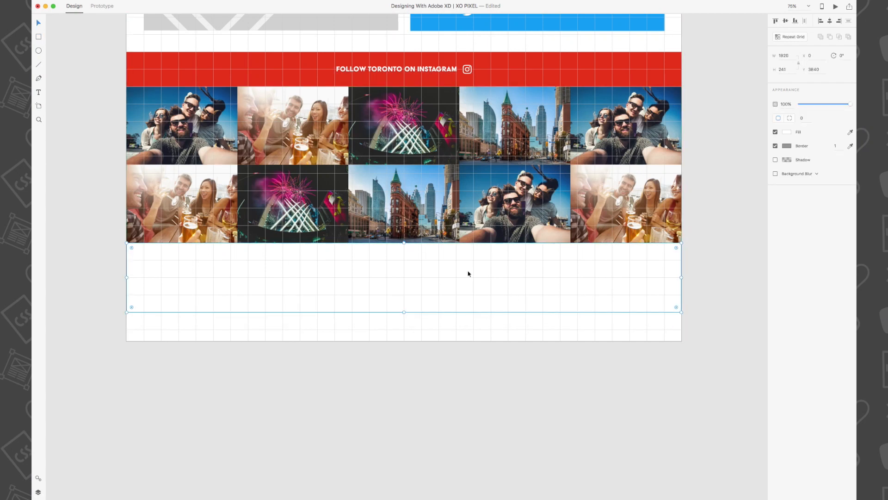
# - Fill the blank band below the photo grid with the saved banner red swatch
pyautogui.click(787, 131)
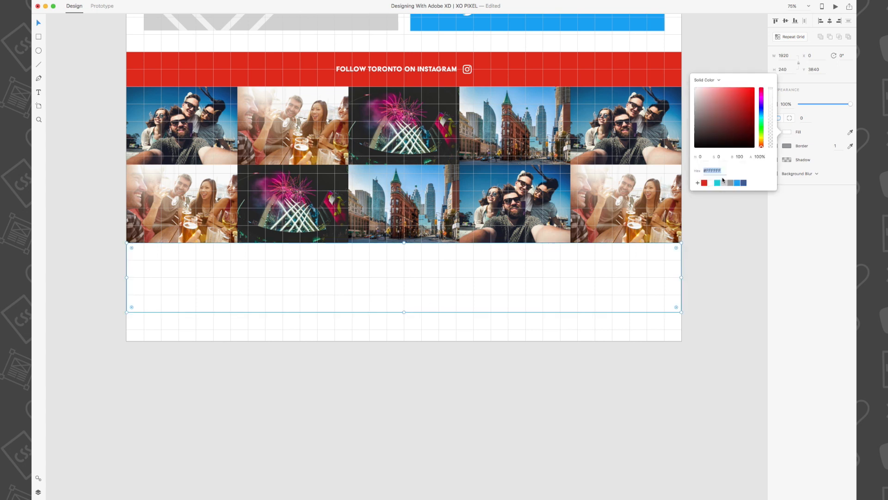
pyautogui.click(396, 68)
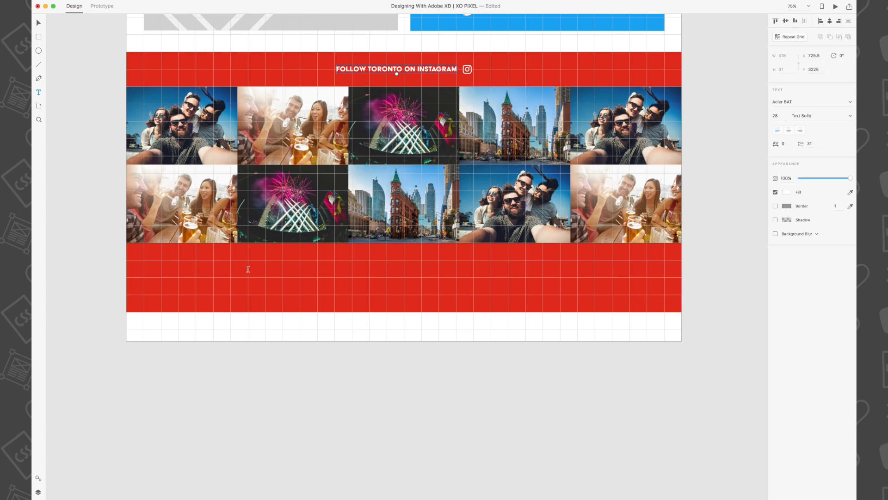
# - Add a white 'SEE & DO' heading with 'Link One' and 'Link Two' in the red band
pyautogui.write('SEE & DO')
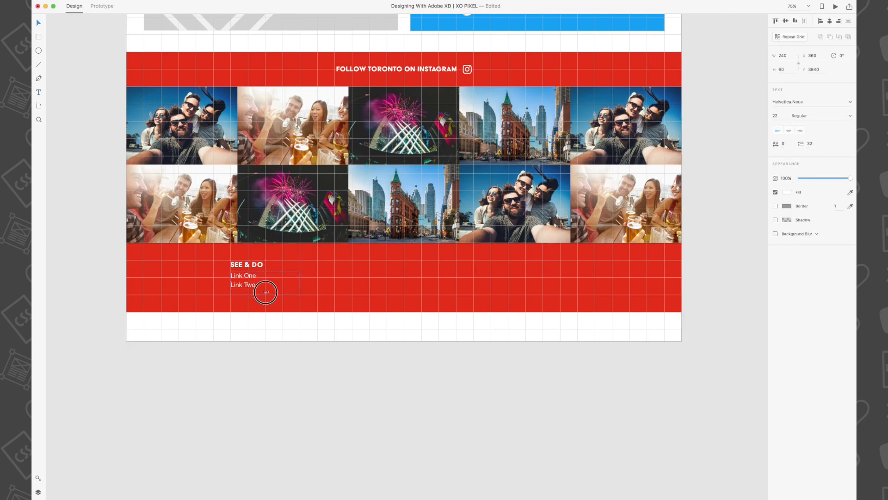
pyautogui.click(266, 280)
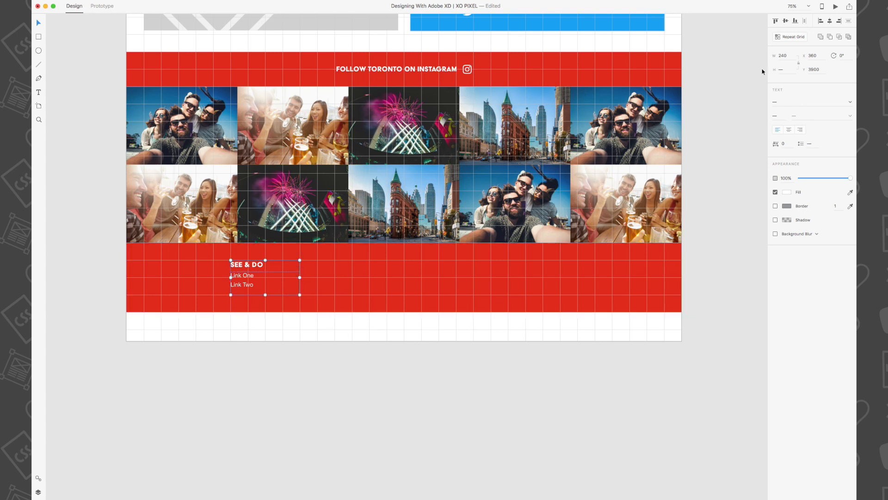
# - Duplicate the link group into four columns retitled EAT & DRINK, STAY & PLAN and EVENTS
pyautogui.click(793, 36)
pyautogui.write('EAT & DRINK')
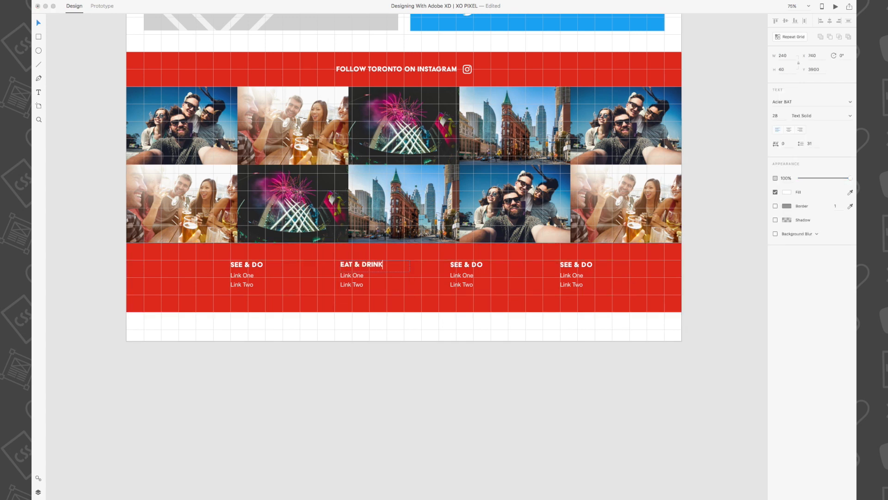
pyautogui.write('STAY & PLAN')
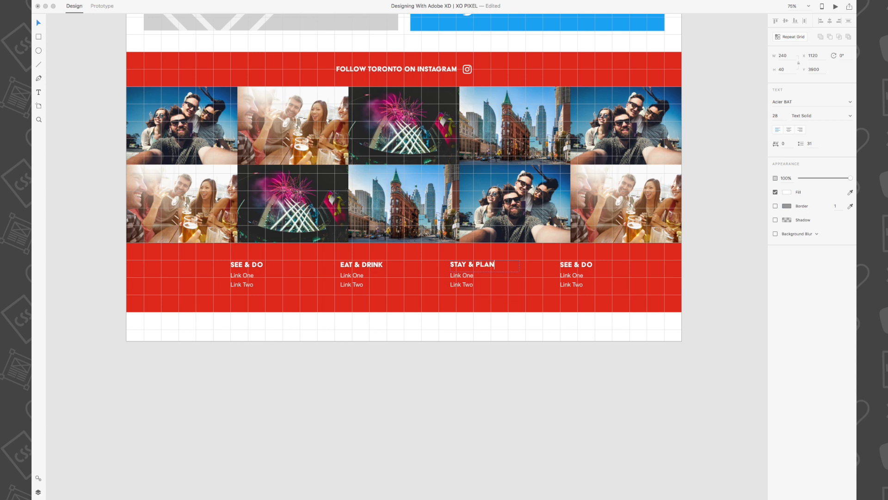
pyautogui.write('EVENTS')
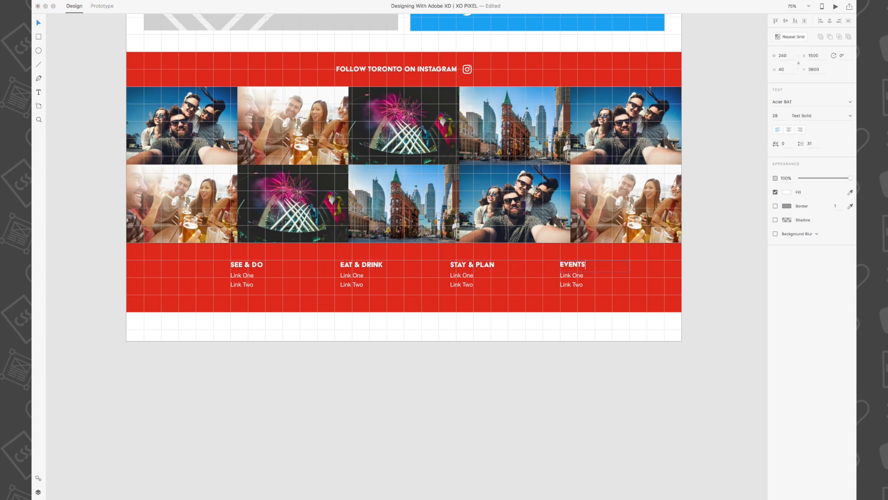
pyautogui.click(555, 401)
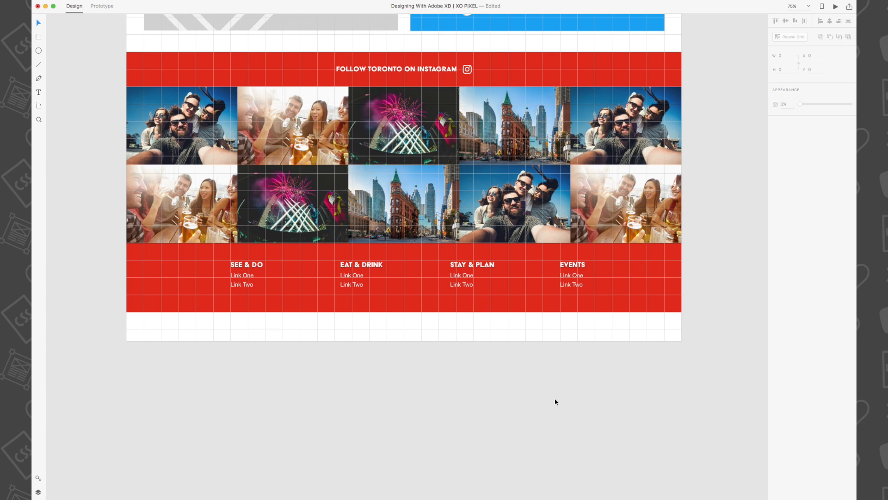
pyautogui.moveTo(600, 351)
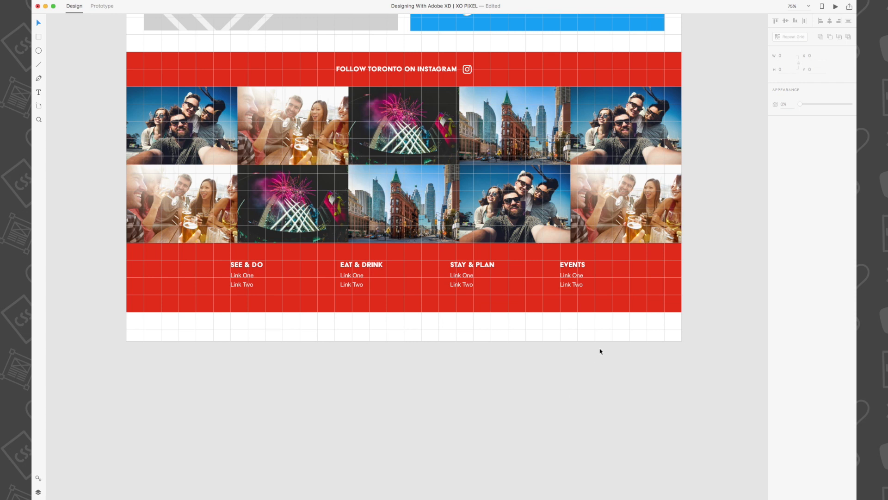
# - Position the white Toronto skyline line art at the lower right of the red footer band
pyautogui.click(635, 291)
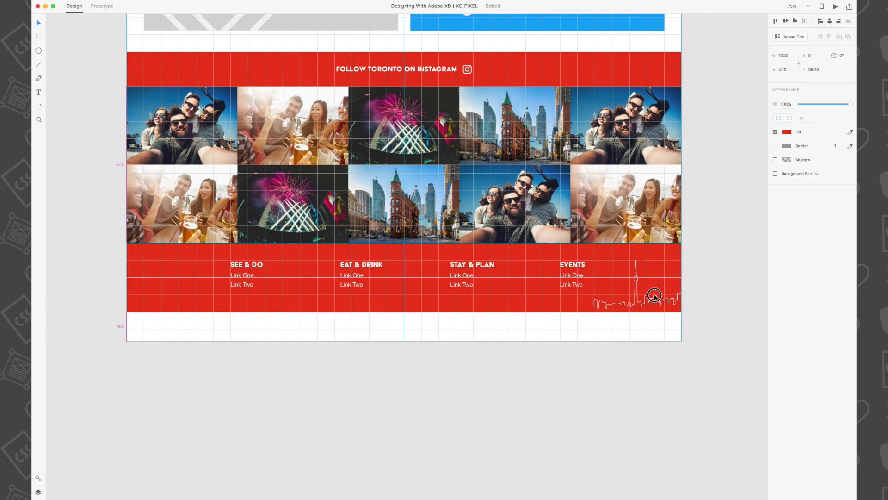
pyautogui.click(397, 397)
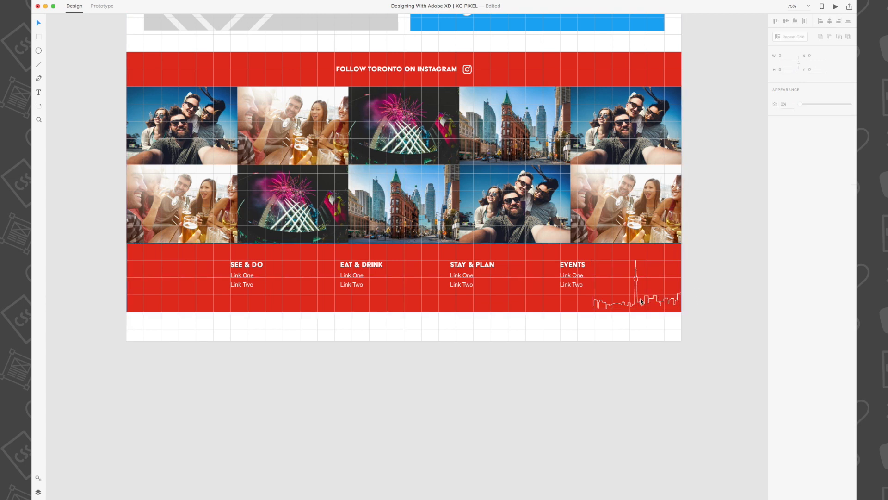
pyautogui.click(397, 277)
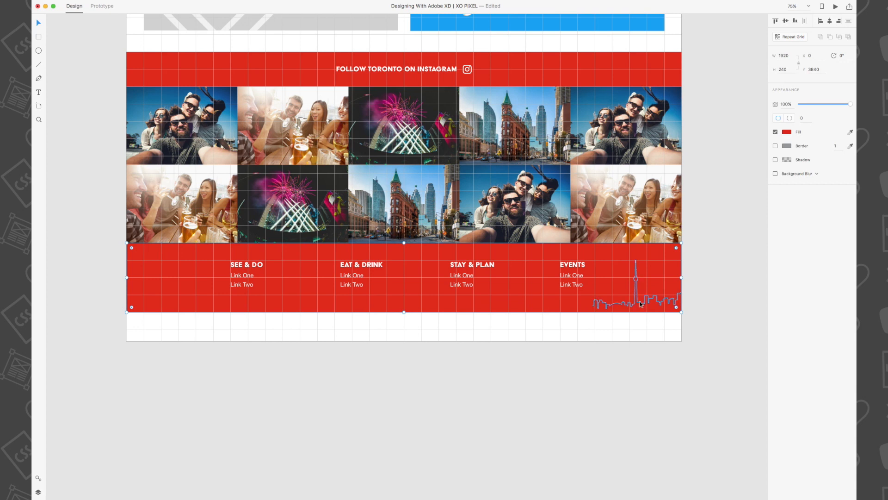
pyautogui.click(640, 295)
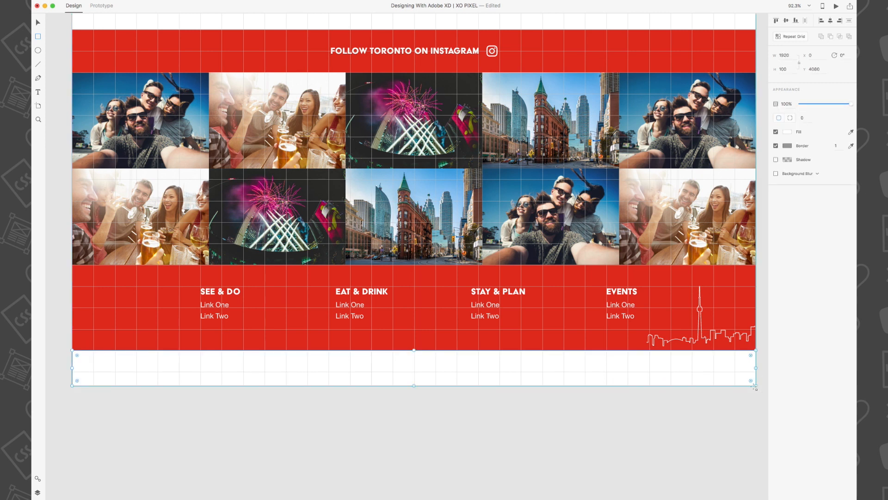
# - Remove the border from the white strip beneath the red footer band
pyautogui.click(776, 145)
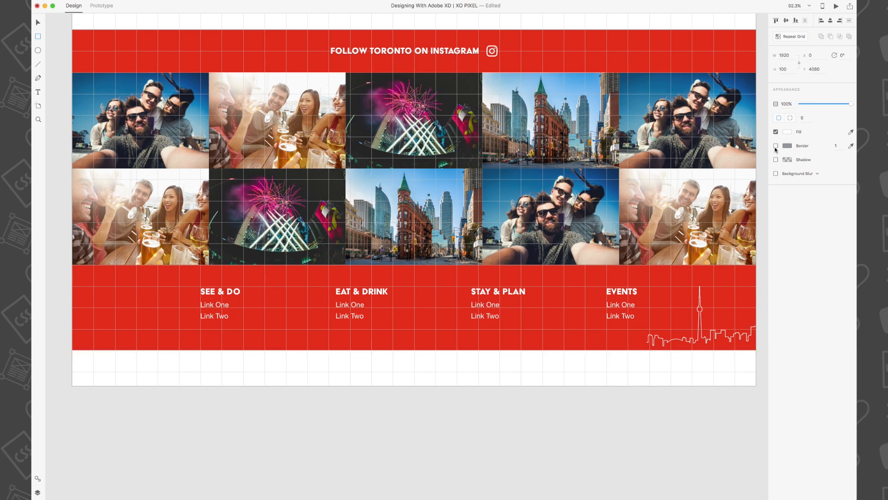
pyautogui.click(413, 367)
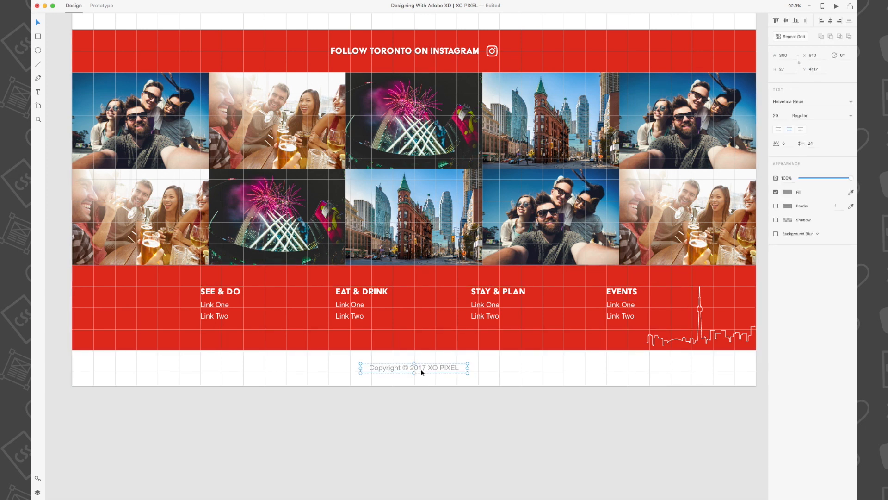
# - Add a centred 'Copyright © 2017 XO PIXEL' line and pick its light grey fill colour
pyautogui.click(787, 191)
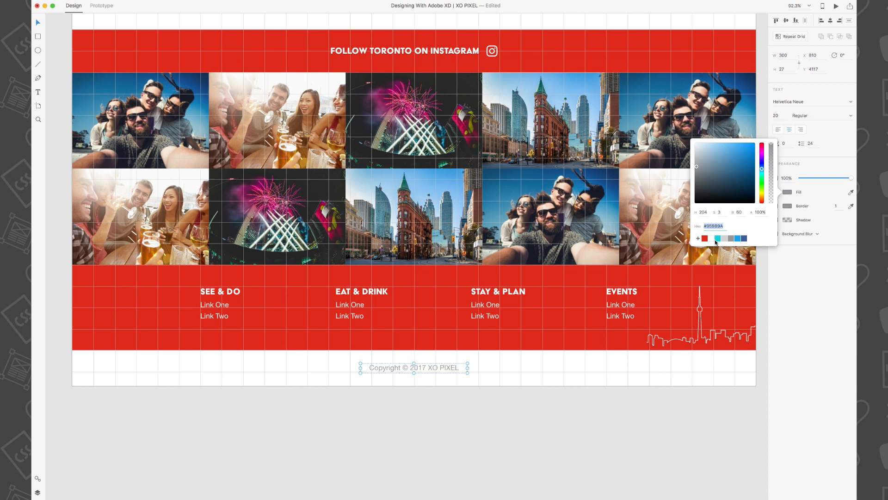